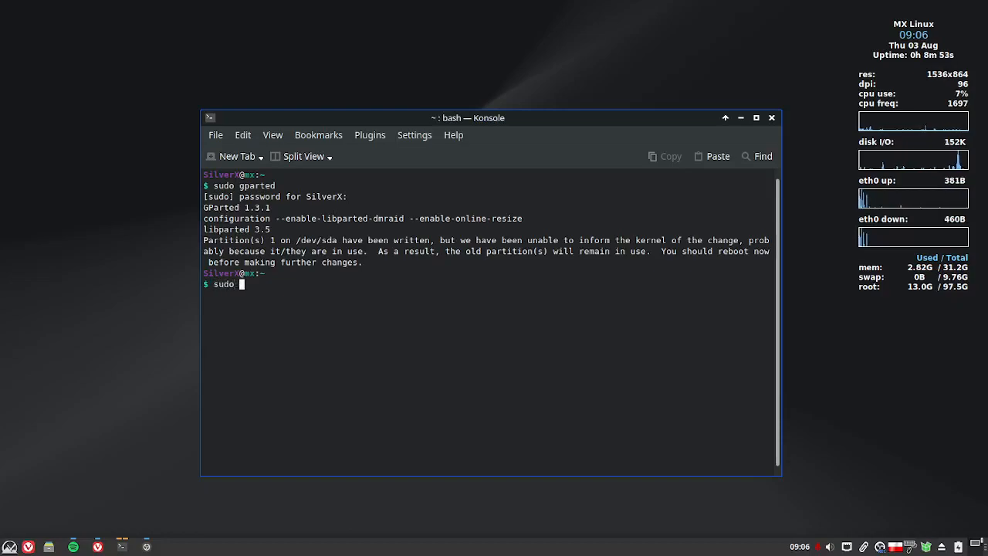
- Confirm testdisk is installed via sudo apt install testdisk, then launch sudo photorec
text(apt install testdisk)
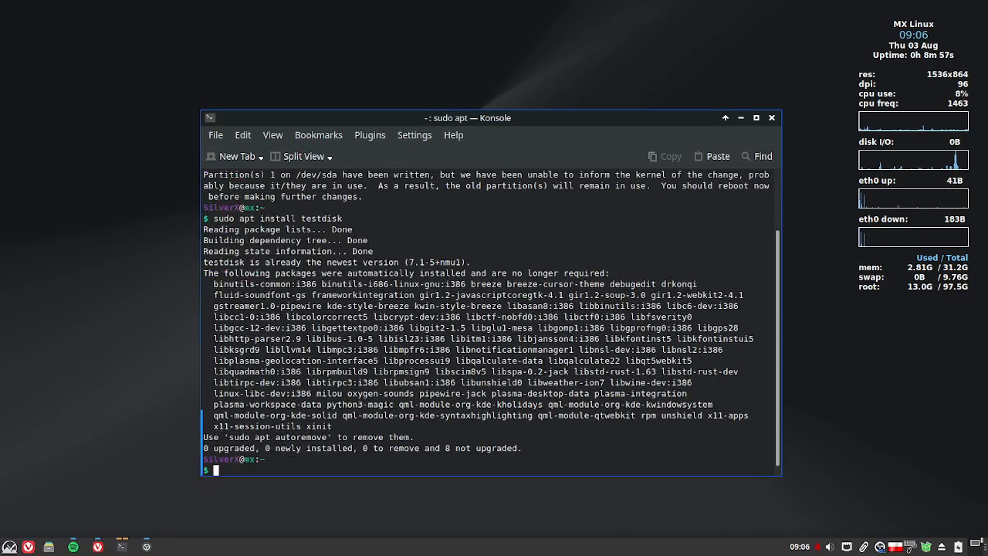
text(p)
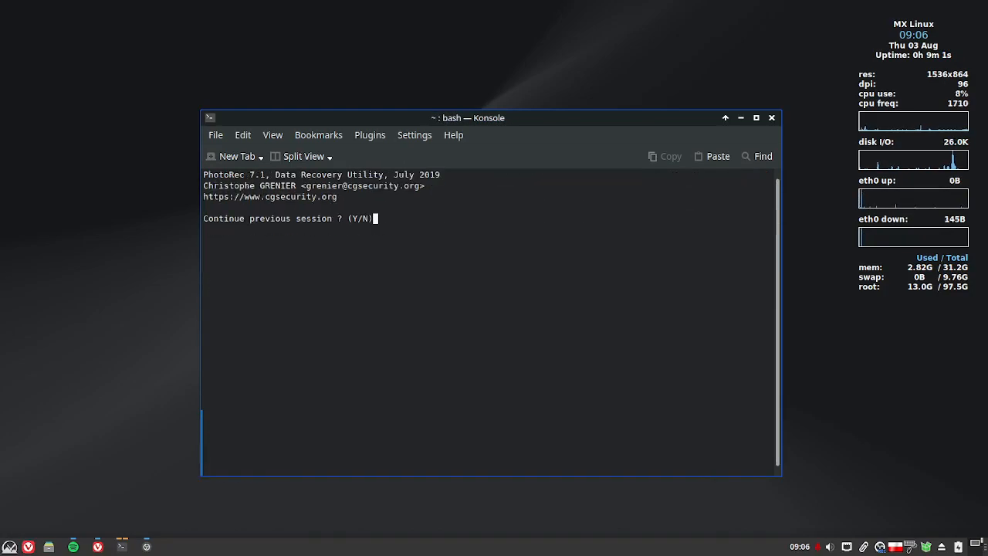
- Continue the session and search the SanDisk Linux partition as an Other filesystem
text(Y)
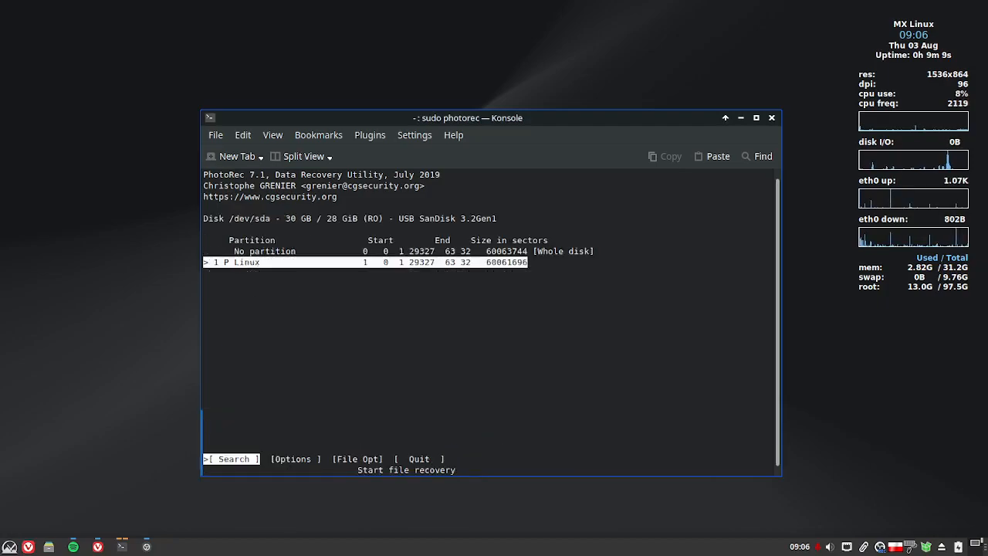
key(Up)
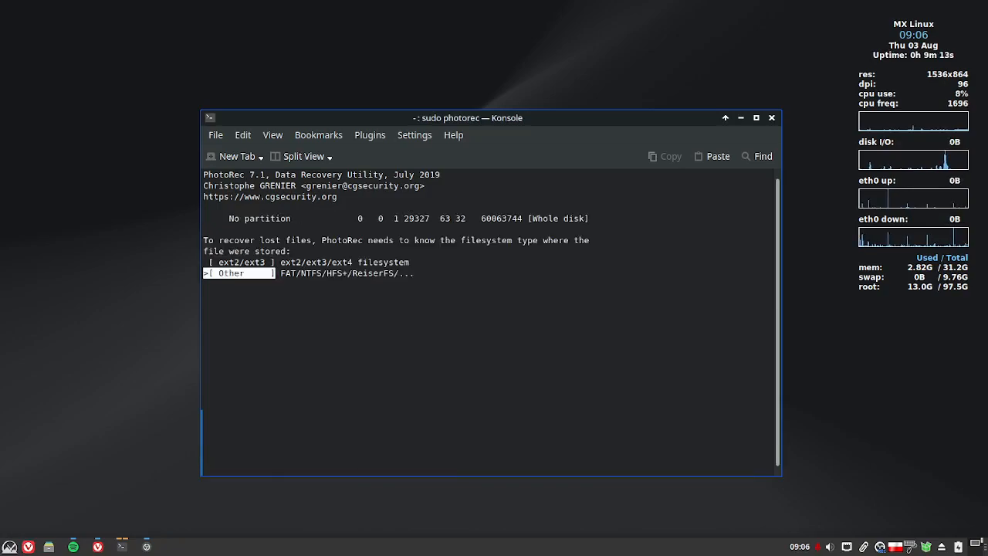
key(Return)
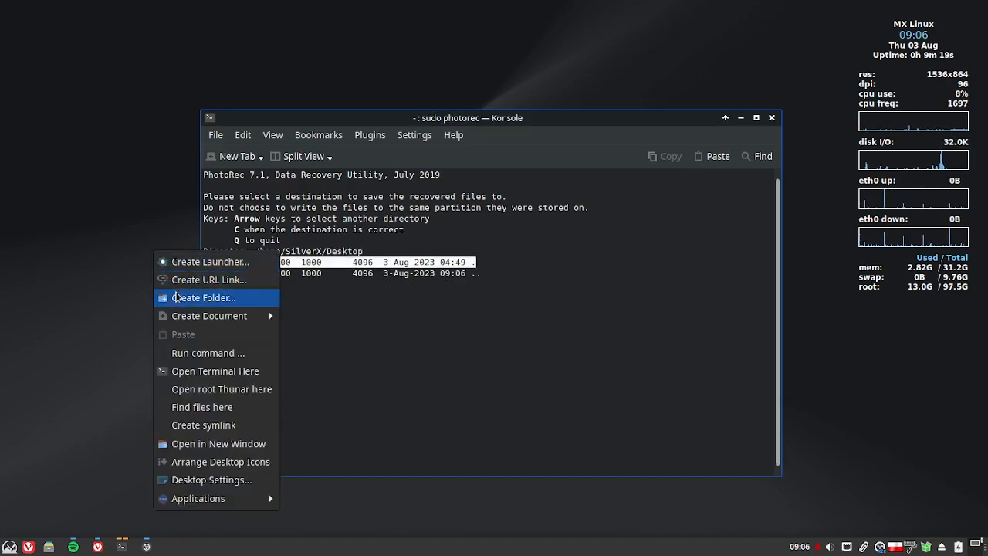
- Create a Desktop folder named Recovery and choose it as PhotoRec's destination
click(205, 297)
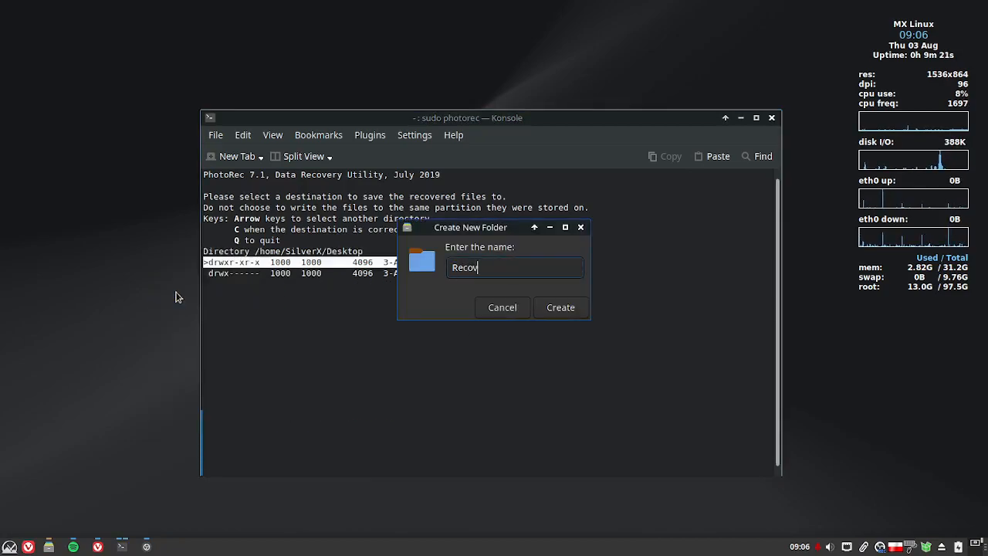
click(560, 307)
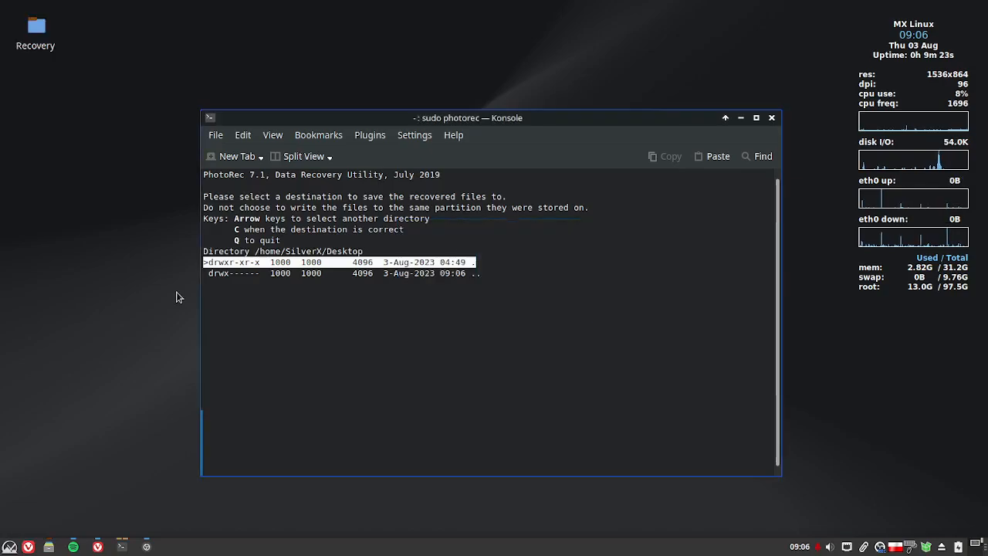
key(Down)
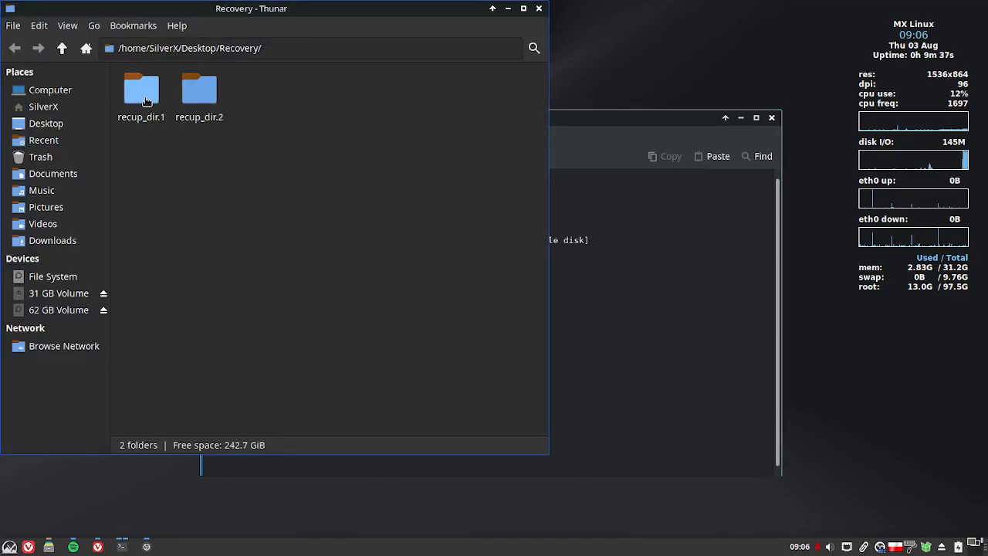
- Browse recup_dir.1 and recup_dir.2, try playing f3529062.ogg, and dismiss the Strawberry error
double_click(141, 88)
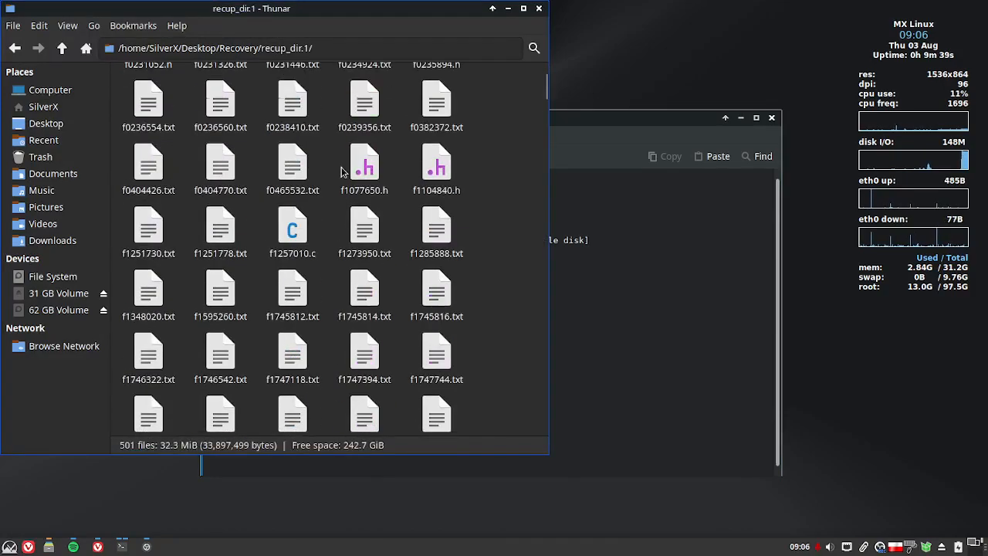
double_click(292, 163)
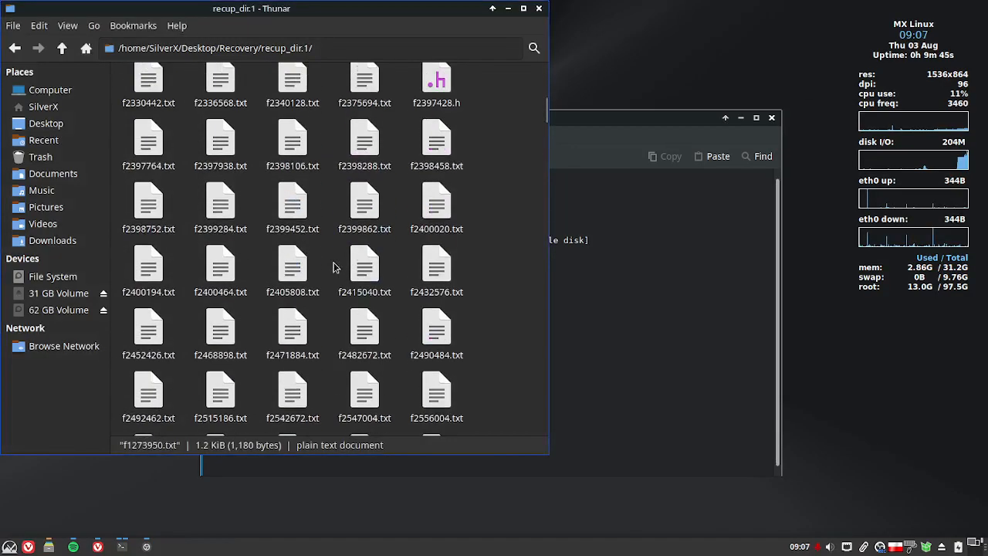
scroll(down, 3)
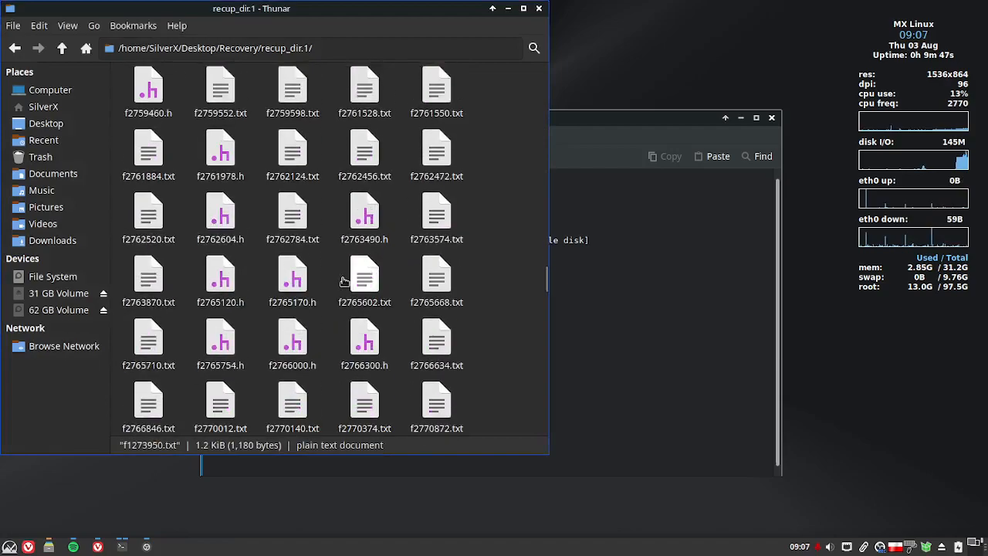
scroll(down, 3)
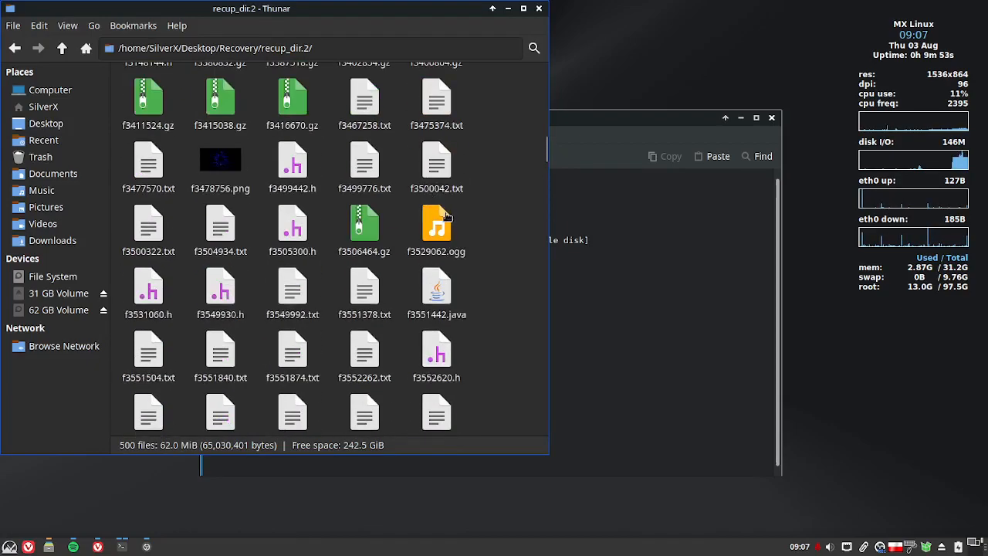
double_click(436, 223)
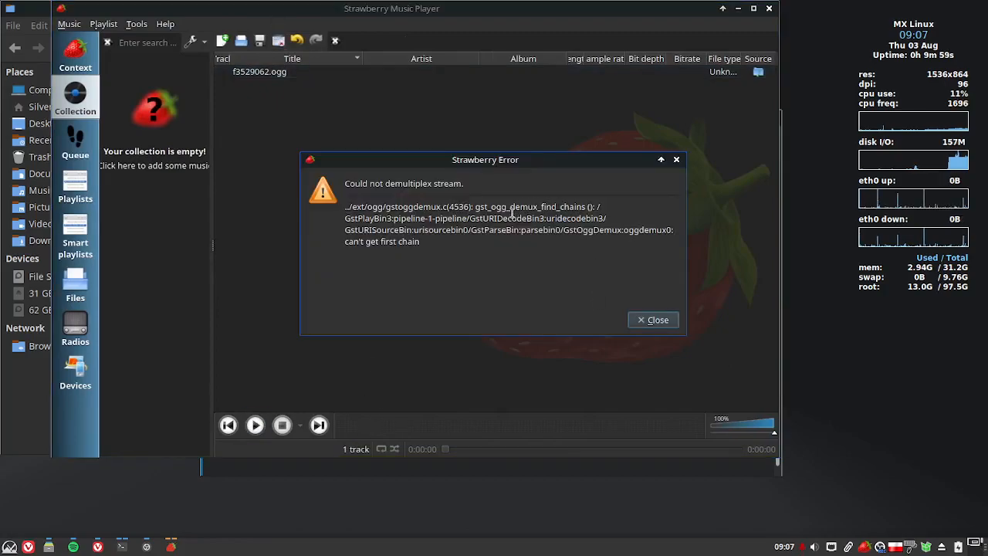
click(653, 319)
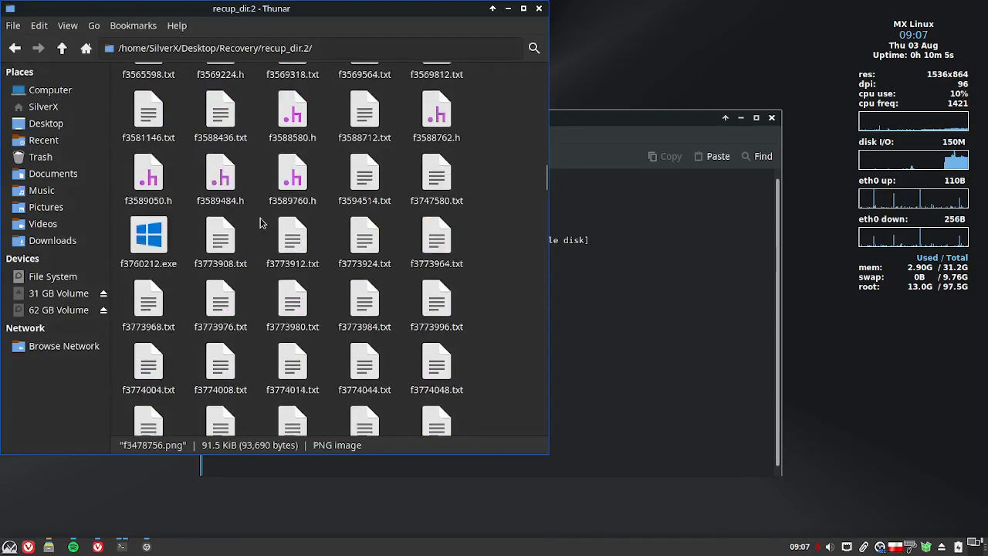
- Browse recup_dir.3, select f3785172.jpg, and close the failed 31 GB Volume mount error
scroll(down, 3)
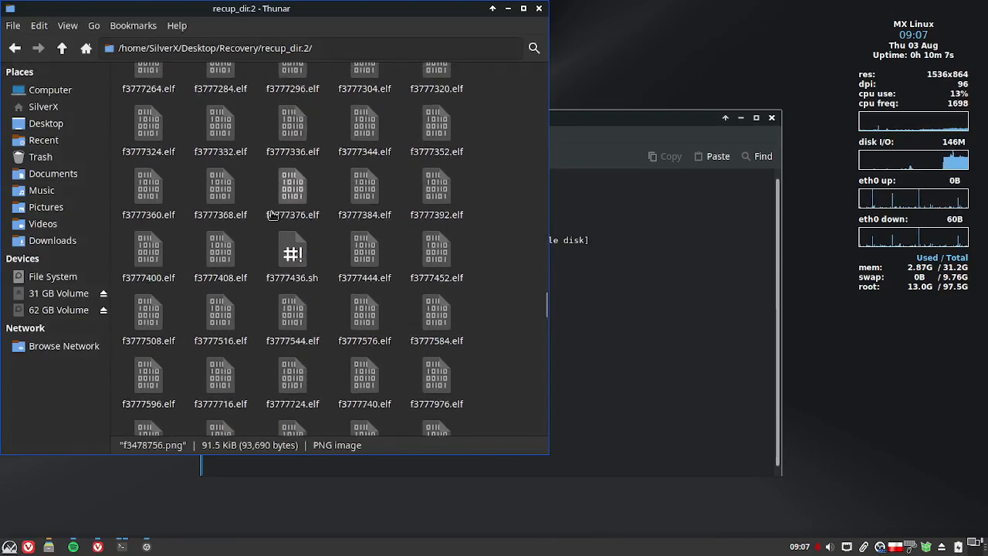
click(61, 47)
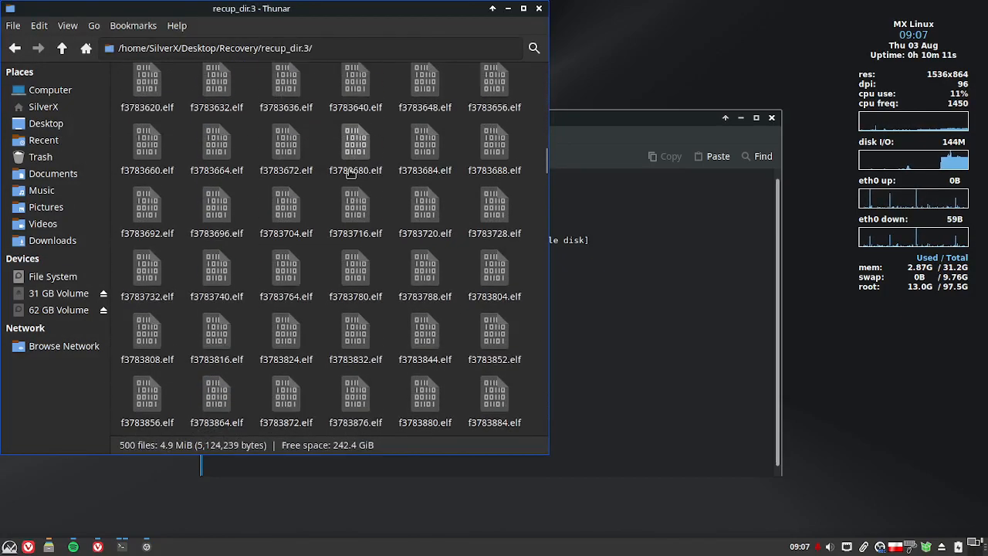
scroll(down, 3)
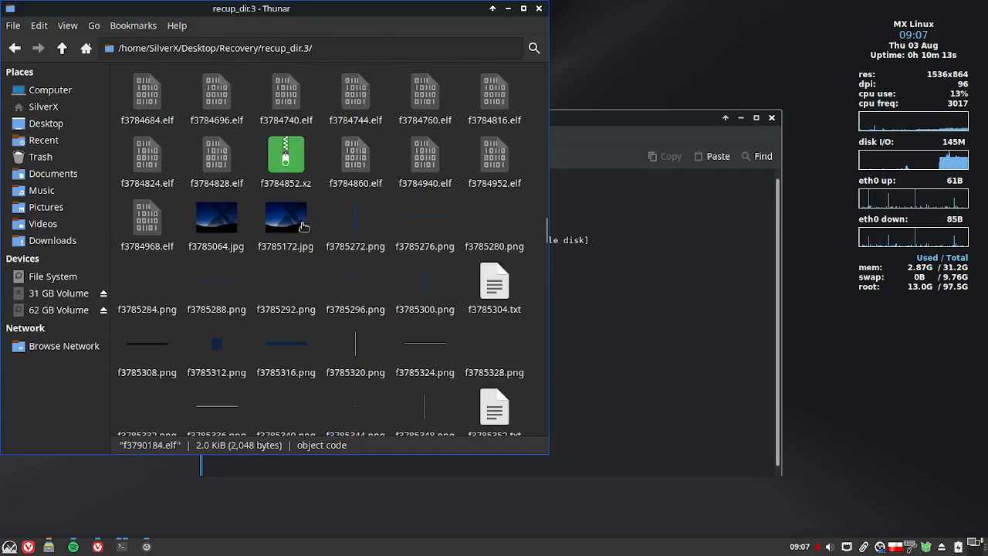
click(285, 217)
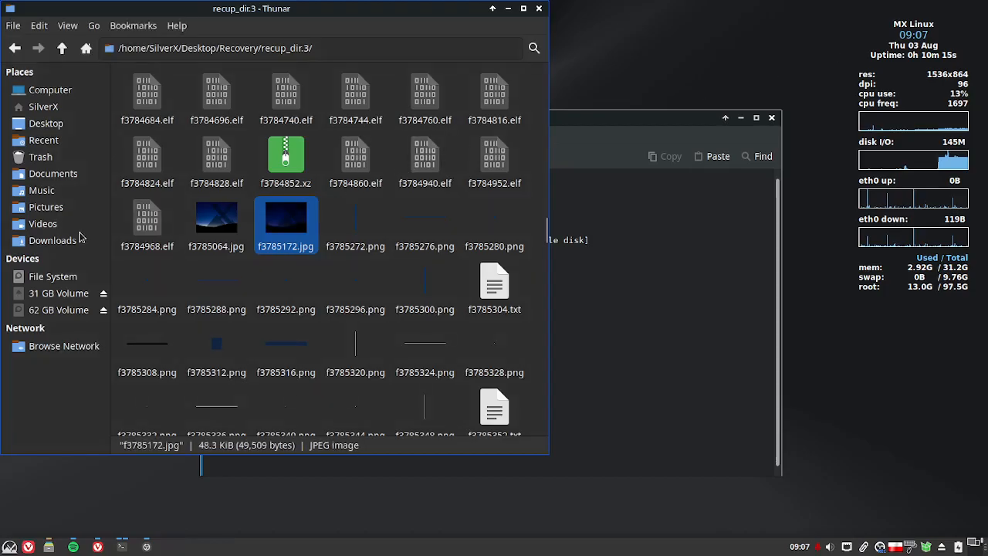
click(59, 293)
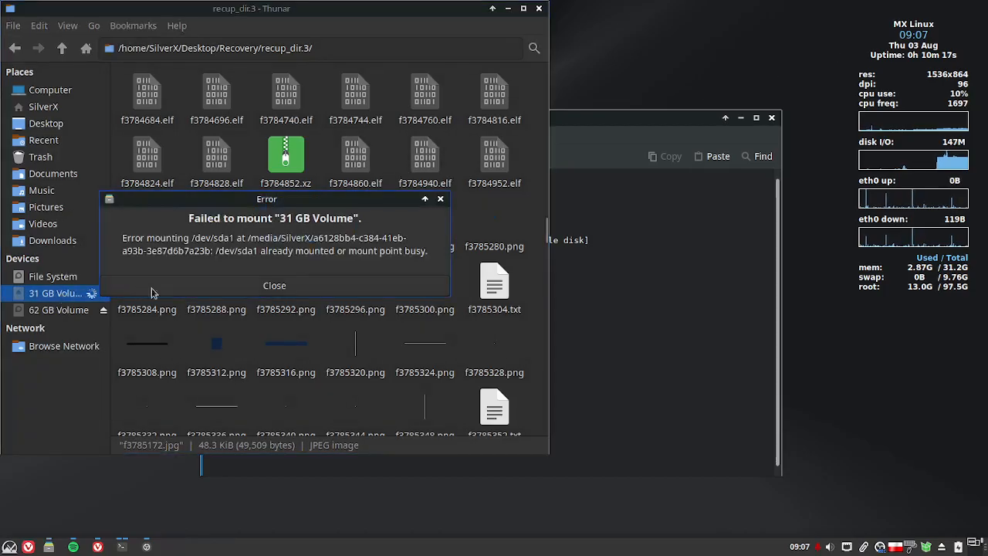
click(274, 285)
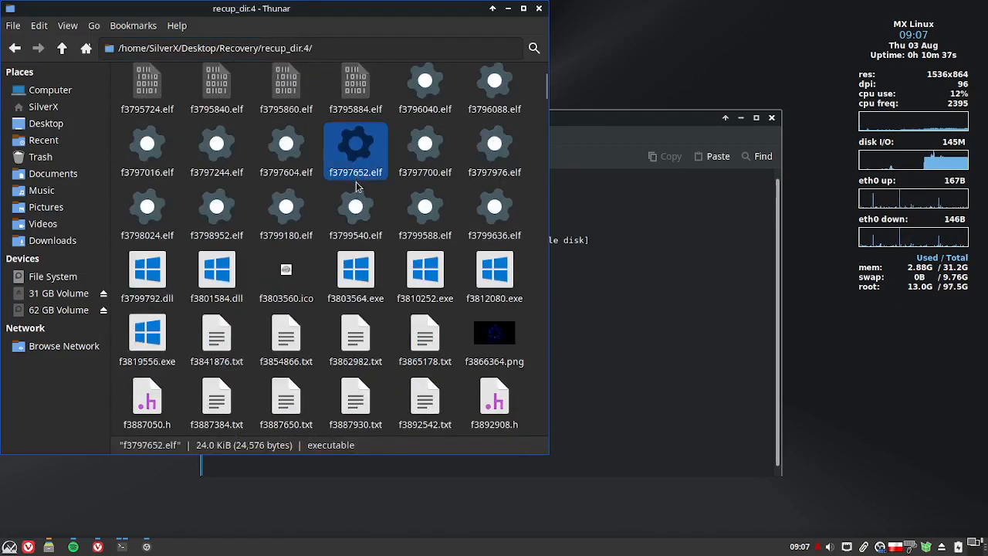
- Scroll through recup_dir.4, opening a recovered PNG and a JPG image
scroll(down, 3)
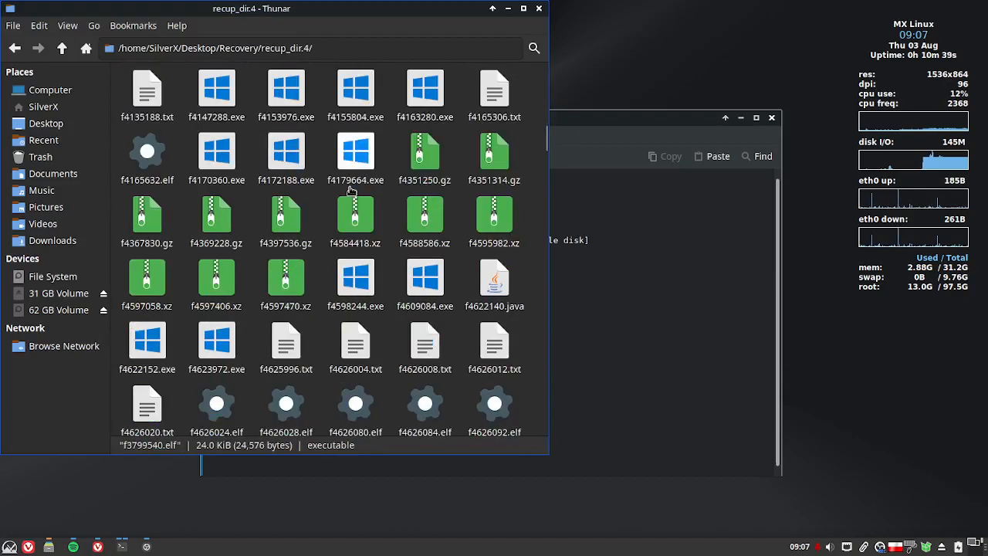
scroll(down, 3)
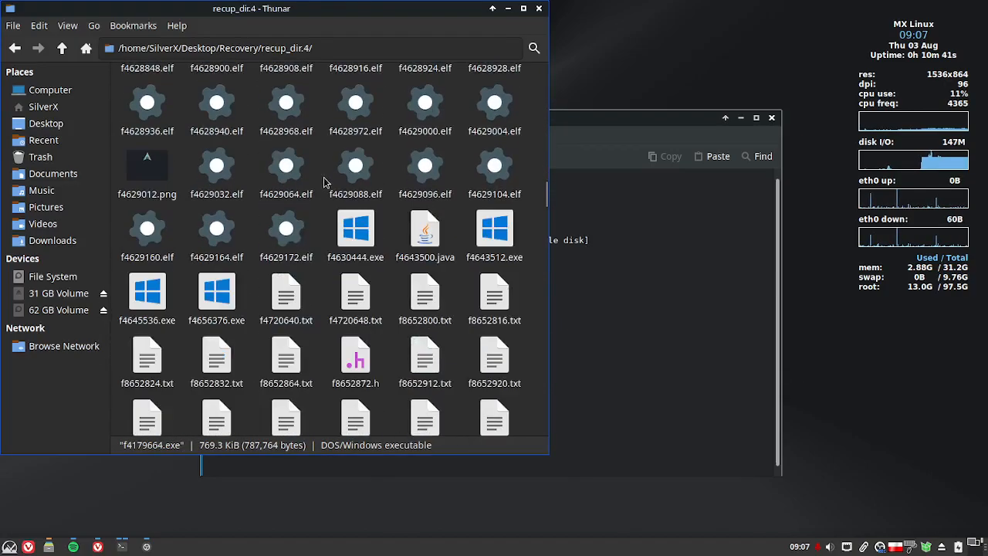
double_click(147, 165)
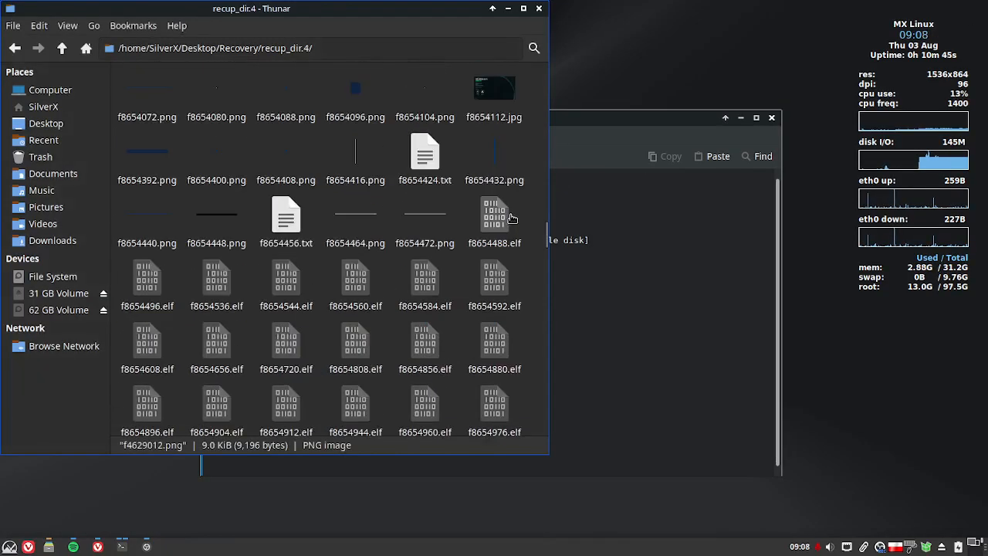
double_click(494, 88)
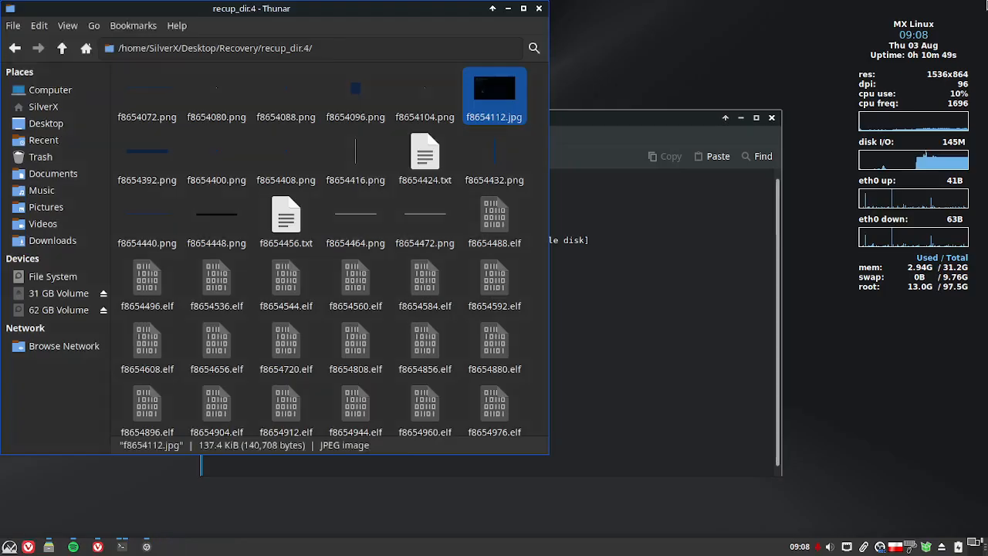
scroll(down, 3)
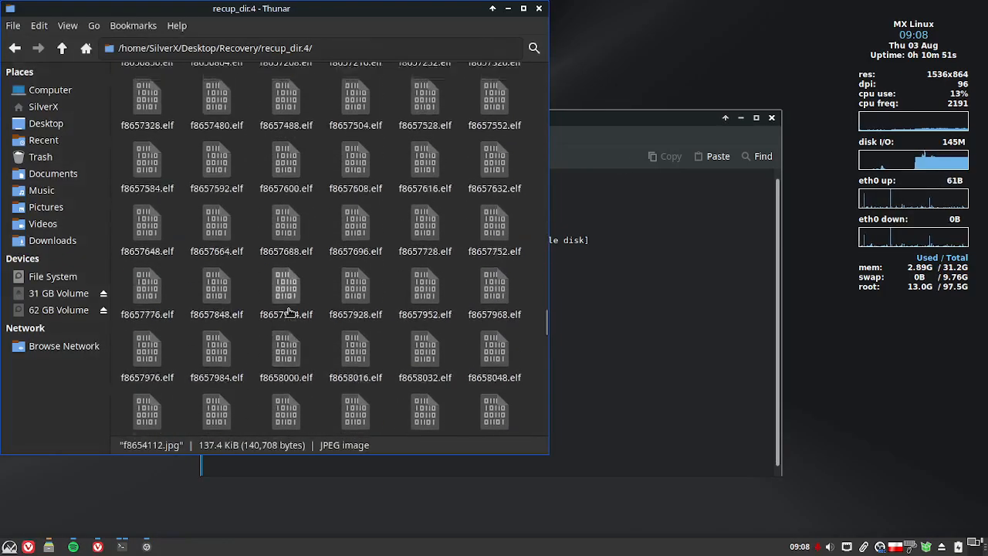
- Browse recup_dir.5, then return to the Recovery folder
click(61, 48)
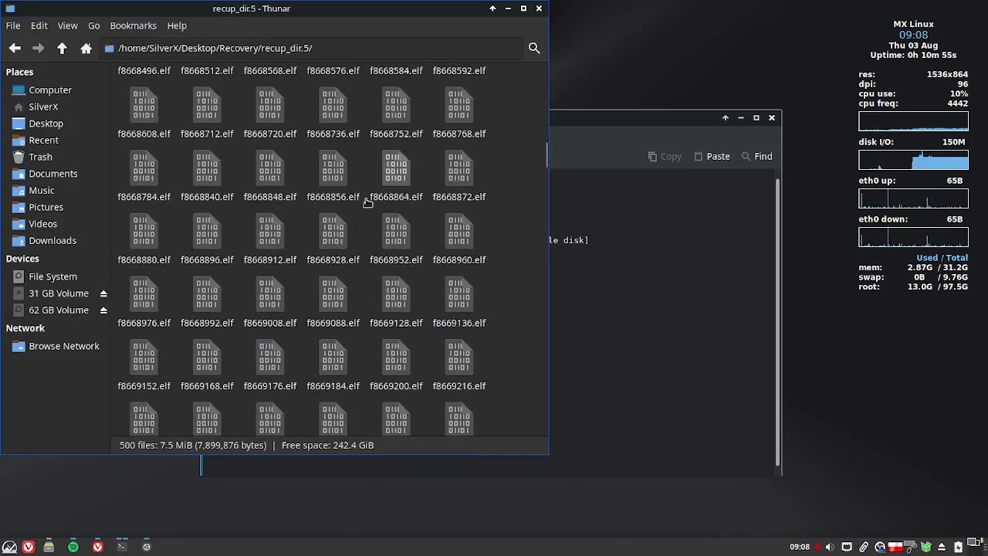
scroll(down, 3)
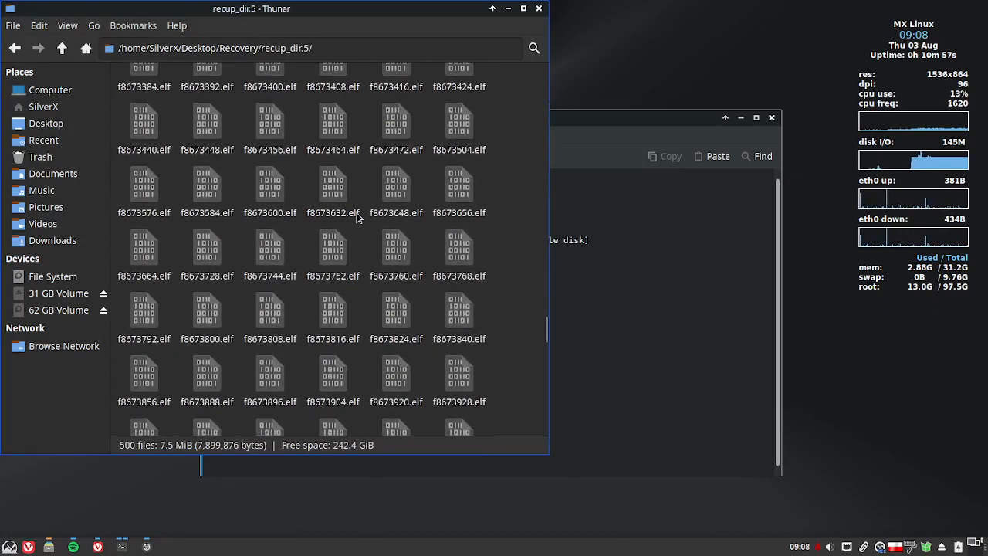
click(61, 48)
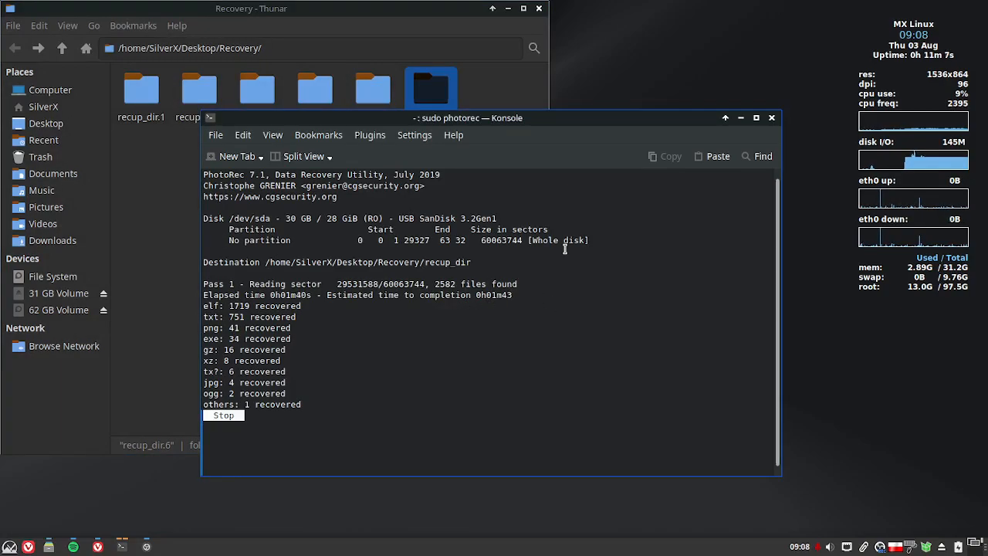
- Stop PhotoRec and start sudo testdisk to reach the disk list
click(223, 416)
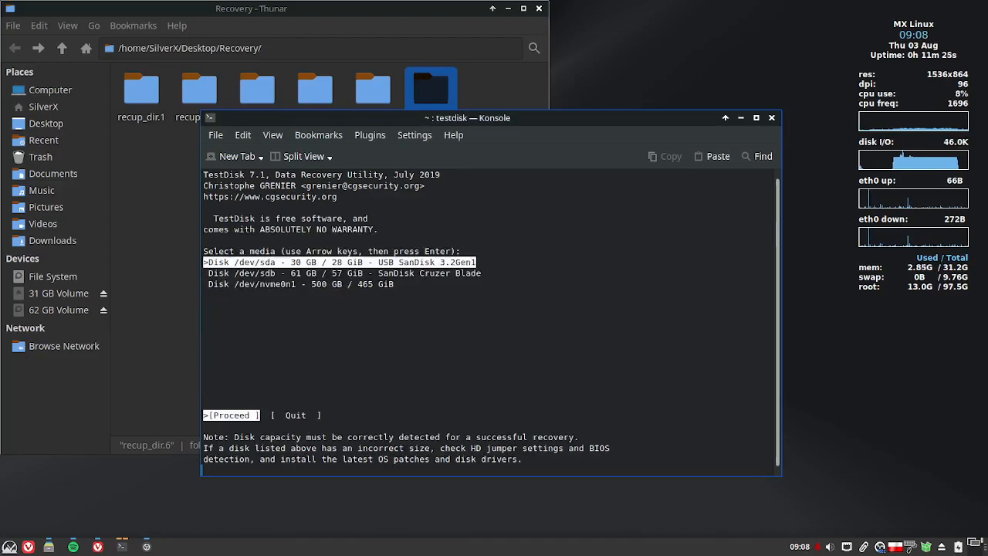
- Proceed with the 30 GB SanDisk disk /dev/sda using the Intel partition table type
key(Return)
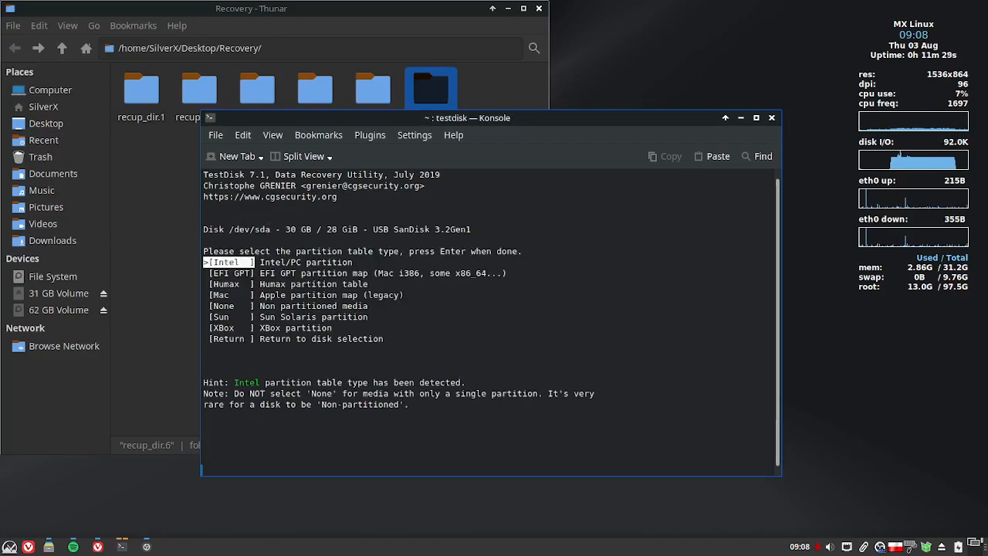
key(Down)
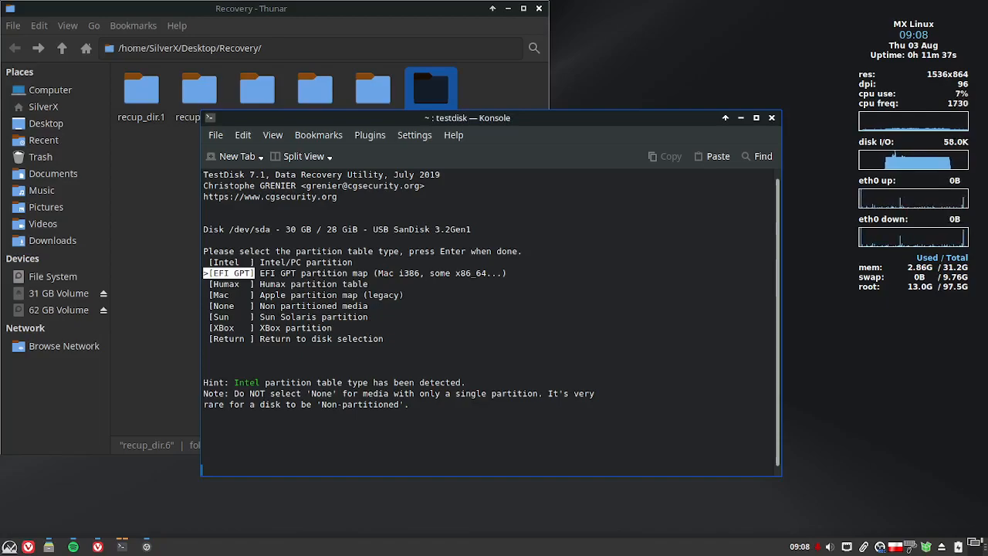
key(Up)
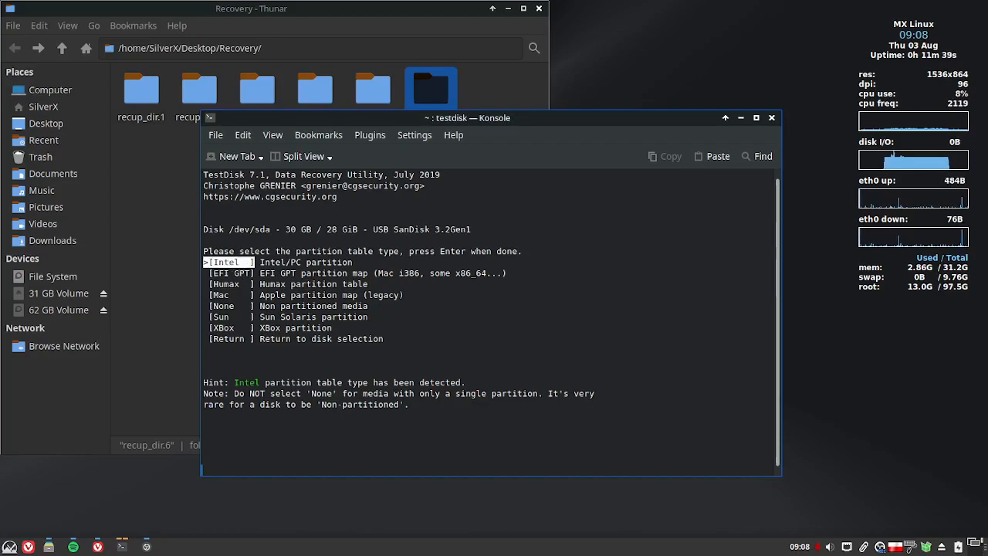
key(Return)
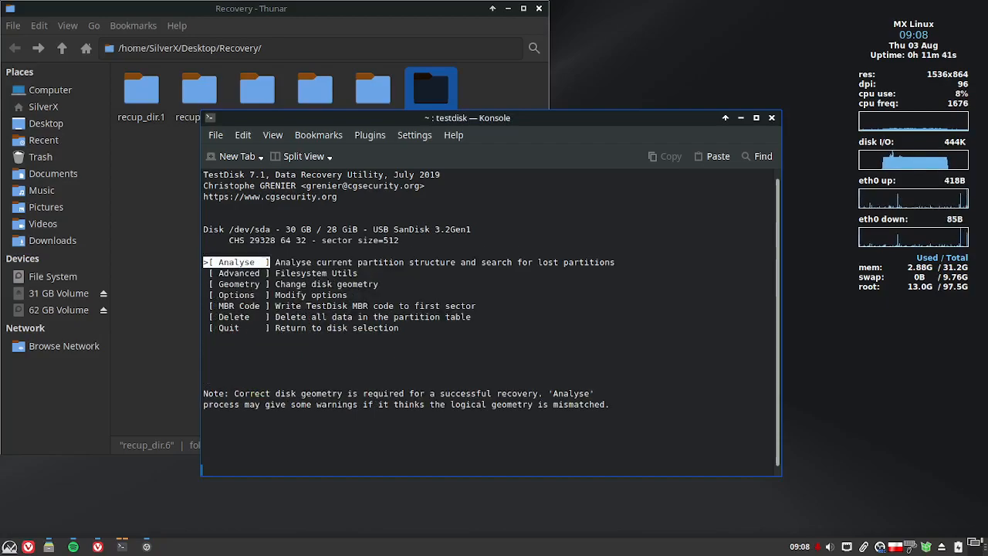
- Select Analyse and run Quick Search, finding a deleted 30 GB ext4 partition
key(Down)
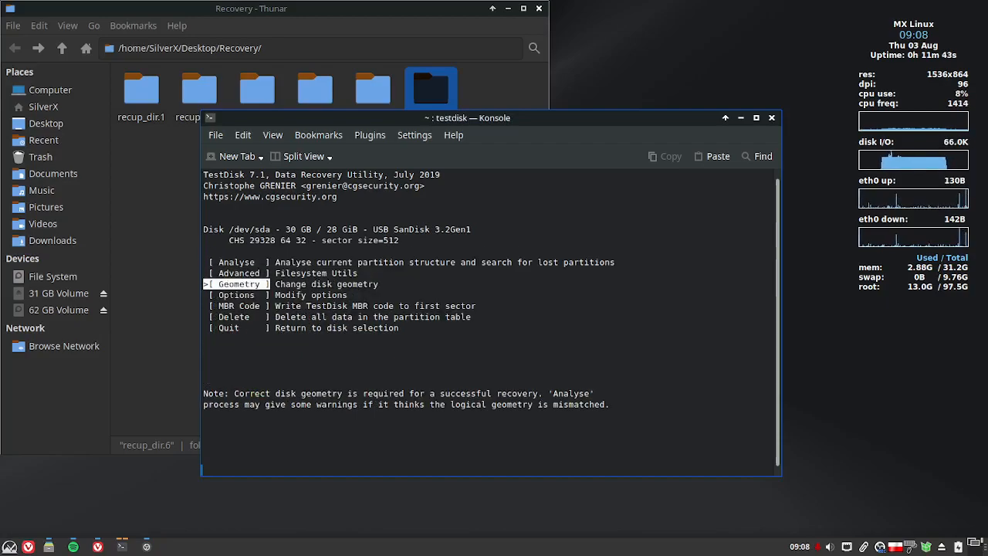
key(Down)
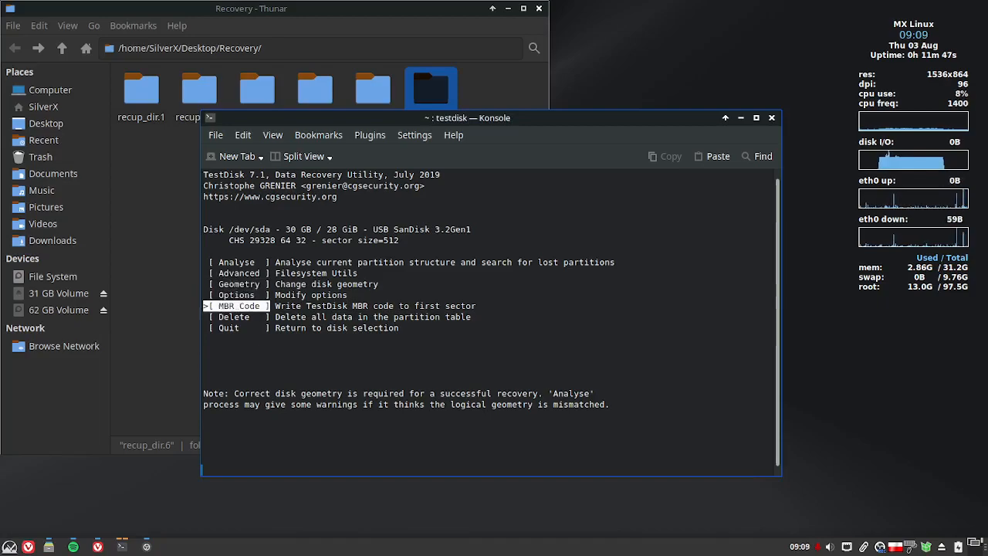
key(Down)
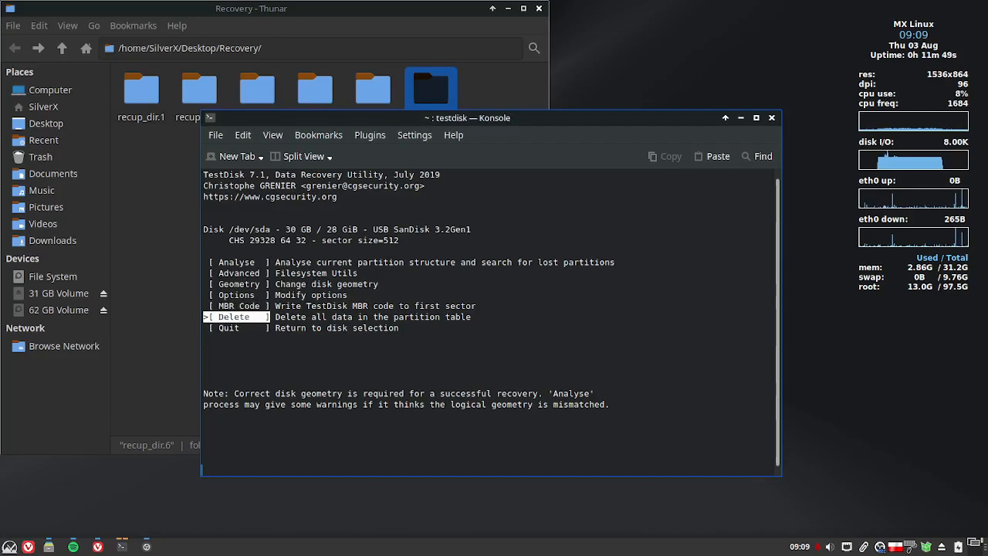
key(Up)
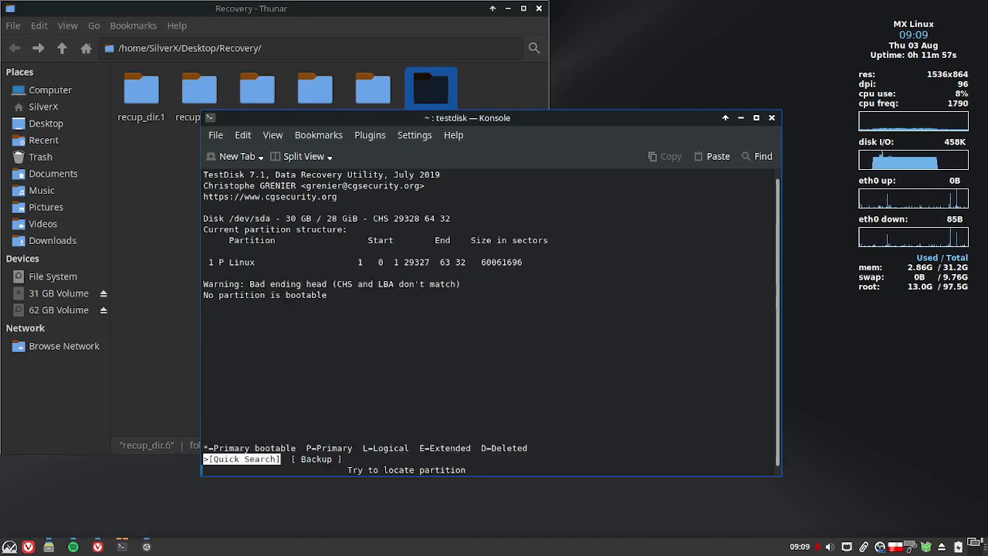
key(Return)
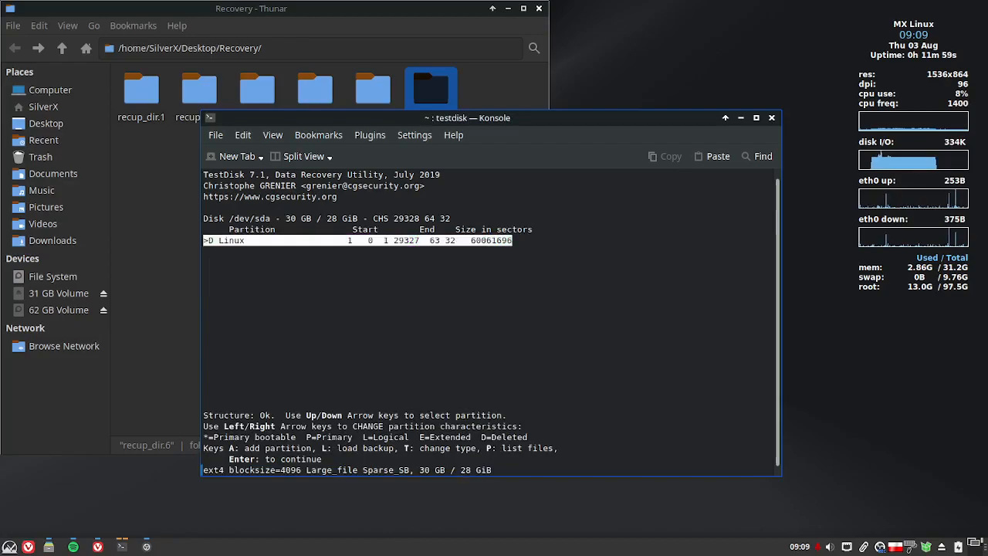